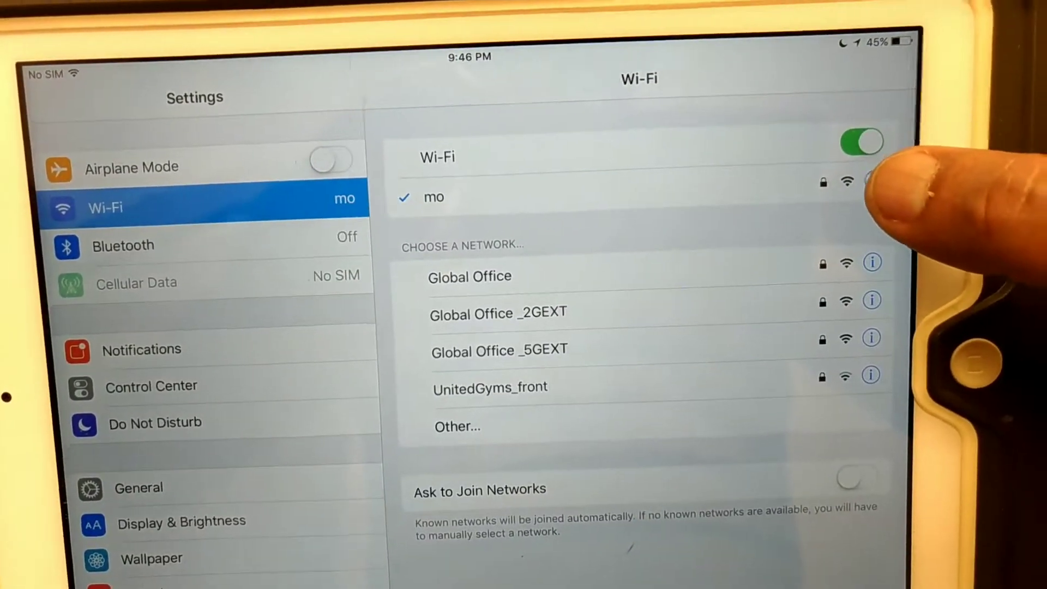
Launch the M-200i Remote app from the iPad home screen
click(872, 182)
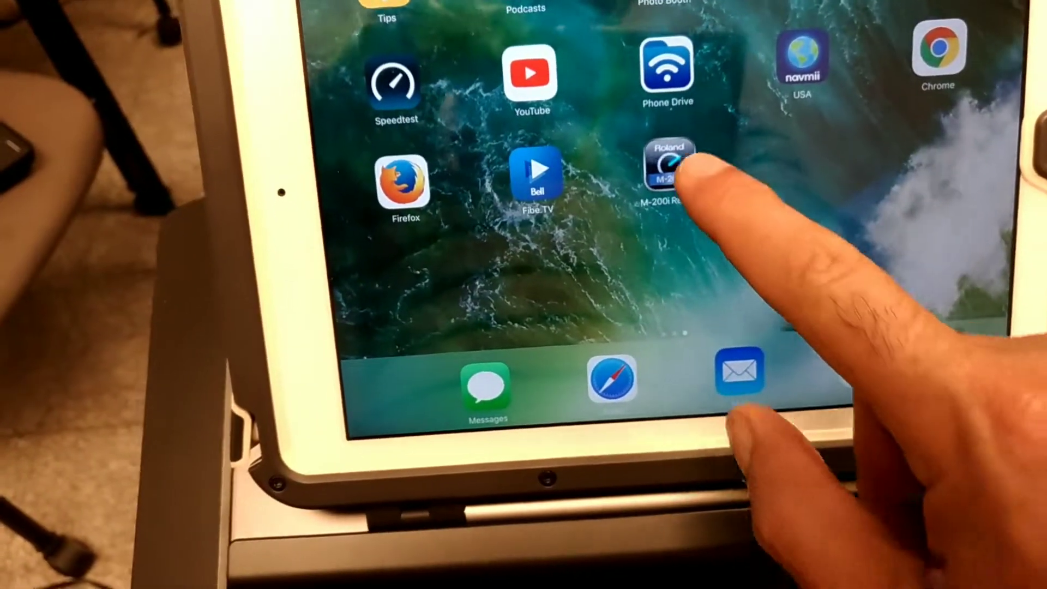
click(668, 164)
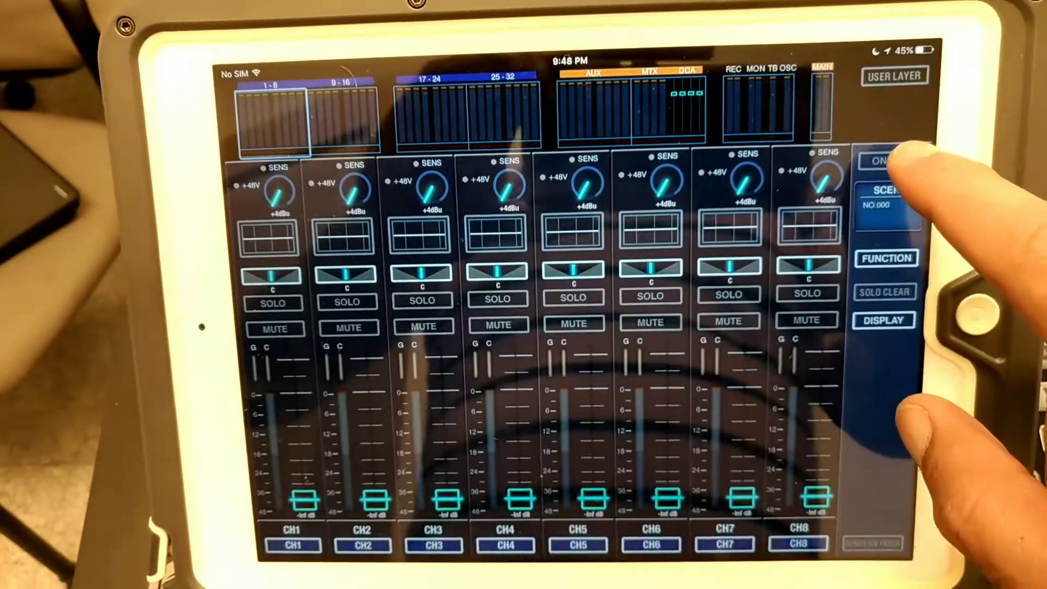
In the ONLINE settings, enable Sync knob and switch, then turn Online on for M-200i
click(883, 160)
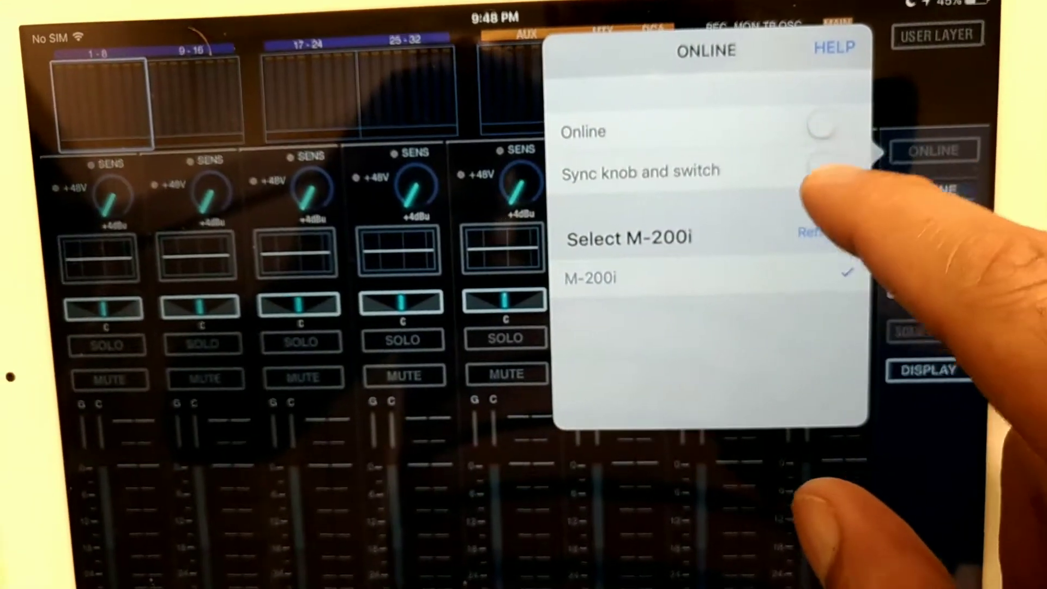
click(848, 167)
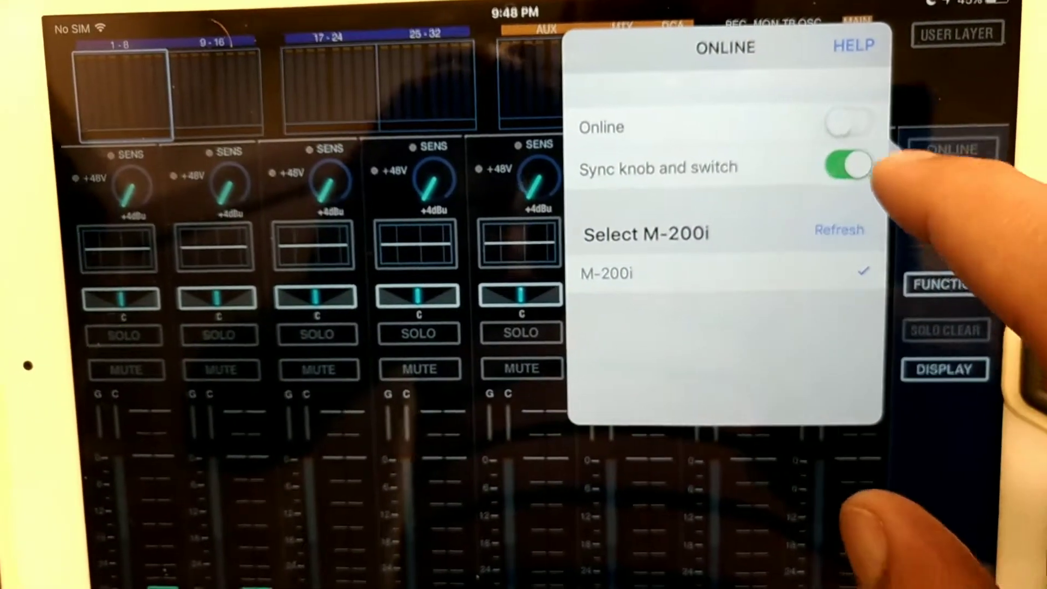
click(849, 124)
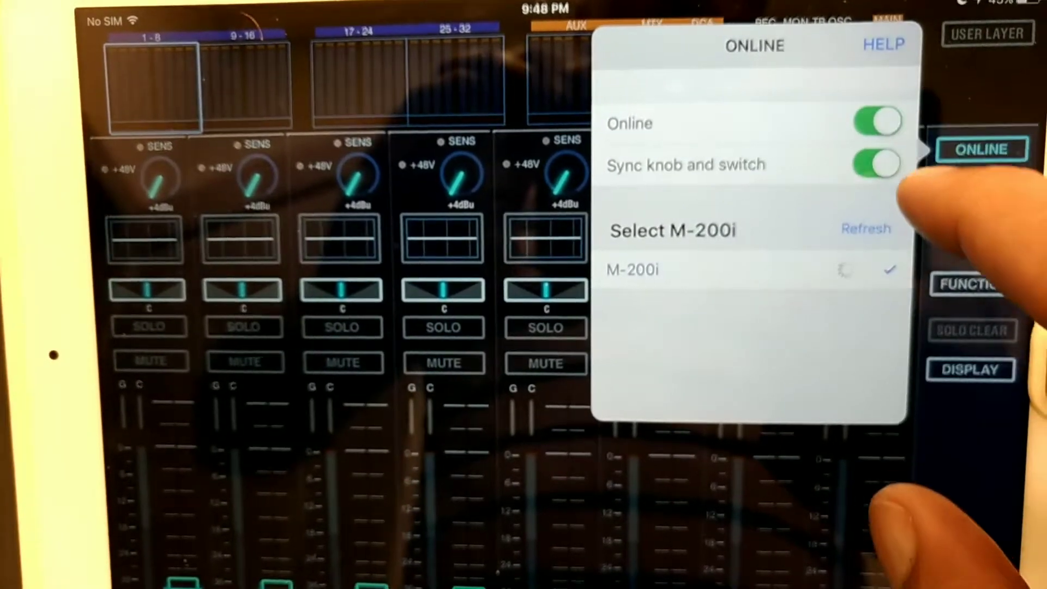